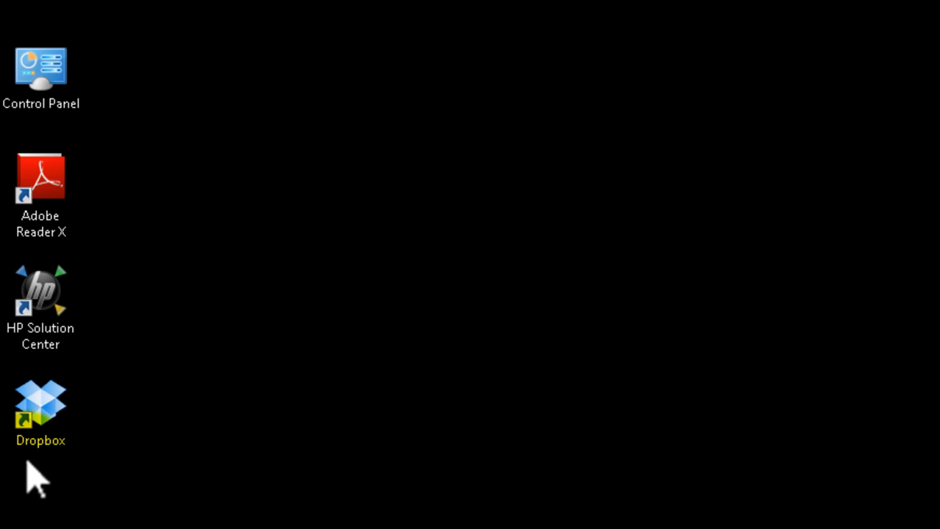
pyautogui.moveTo(47, 481)
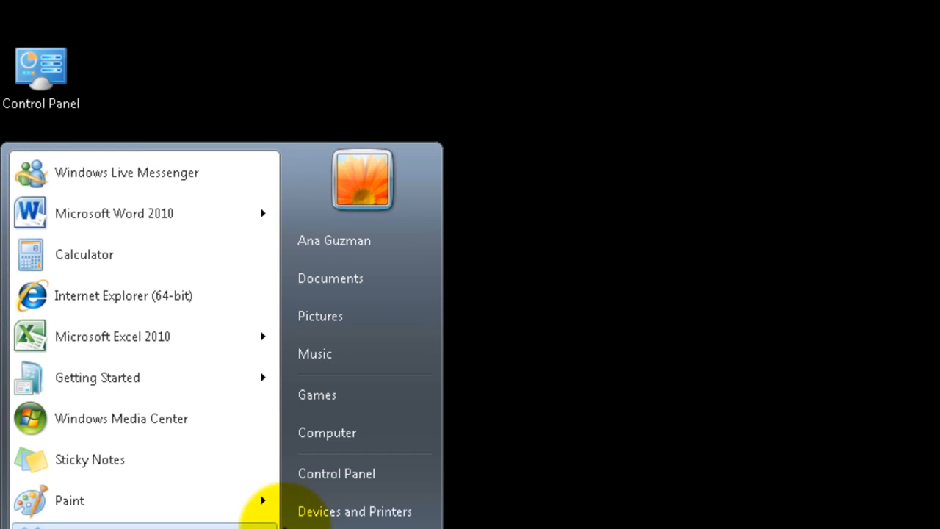
pyautogui.moveTo(314, 352)
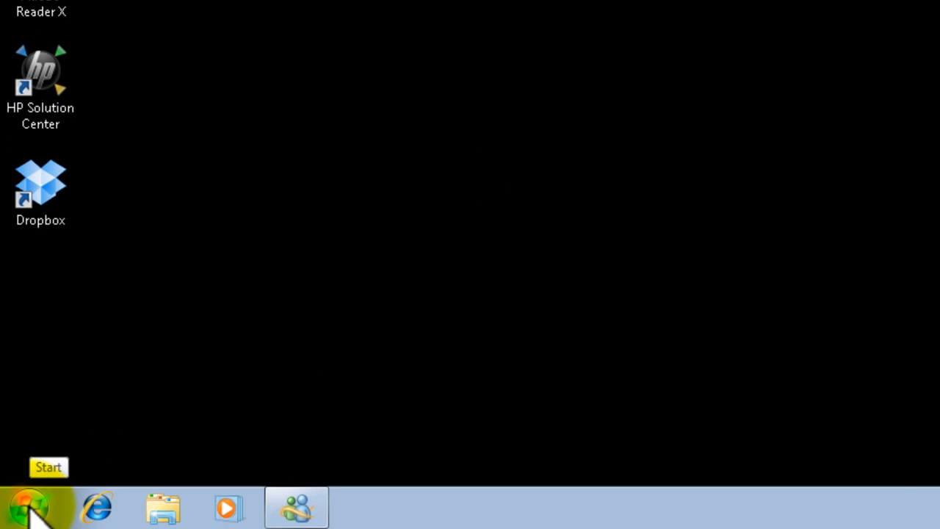
# In Start menu Customize, set Recorded TV to Display as a link, then apply and confirm
pyautogui.rightClick(28, 507)
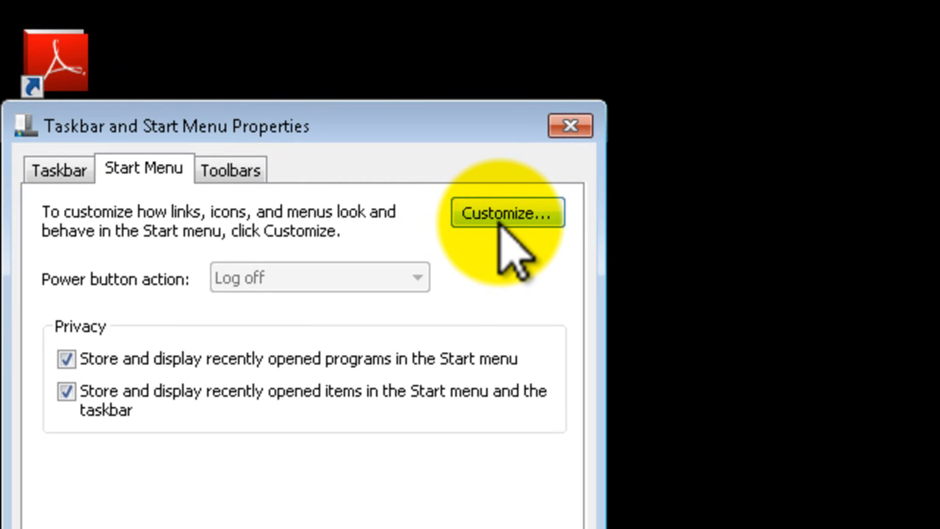
pyautogui.click(505, 212)
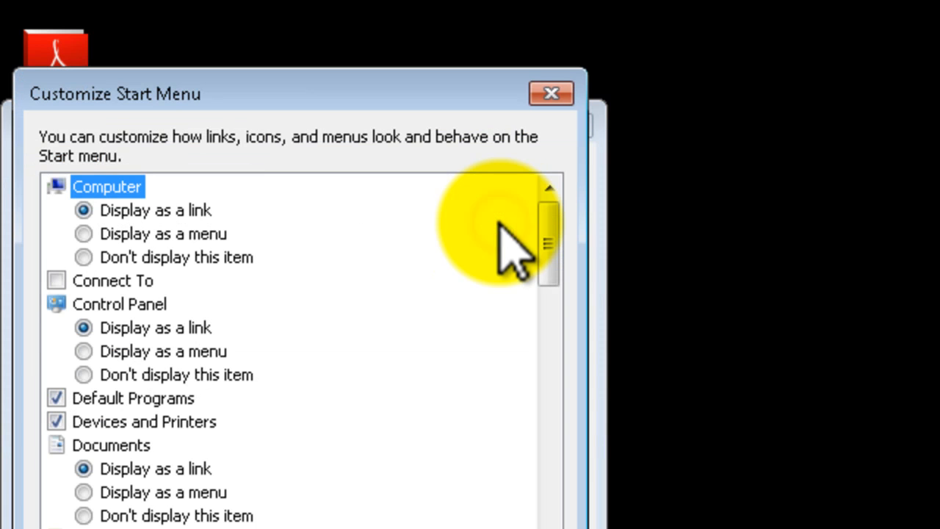
pyautogui.scroll(-3)
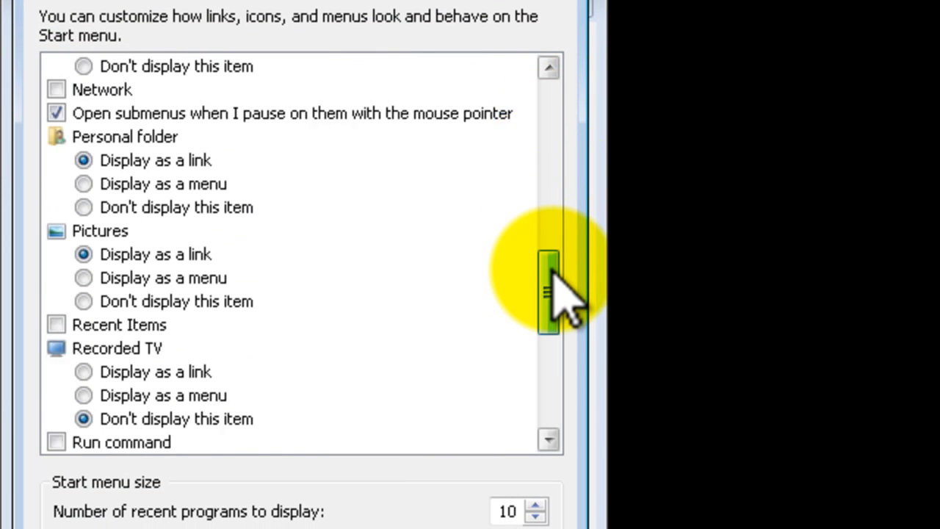
pyautogui.scroll(-3)
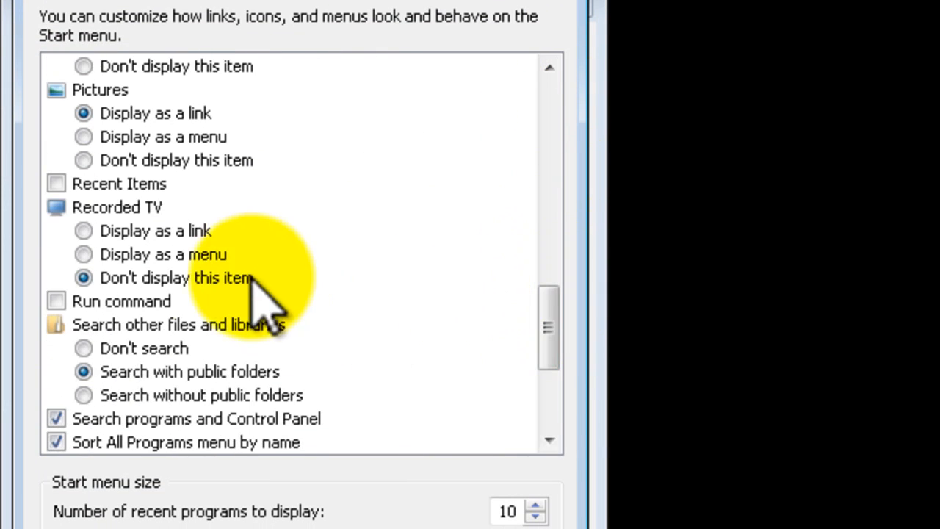
pyautogui.moveTo(169, 235)
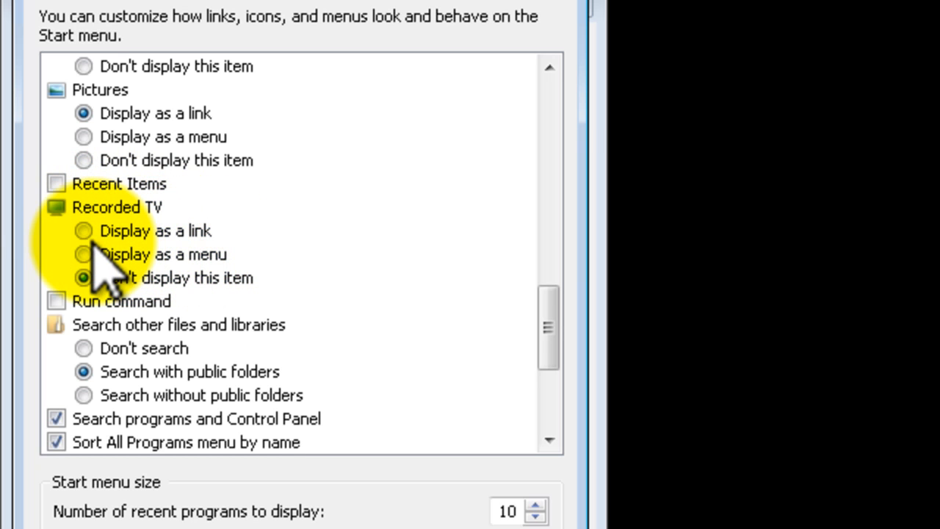
pyautogui.click(84, 229)
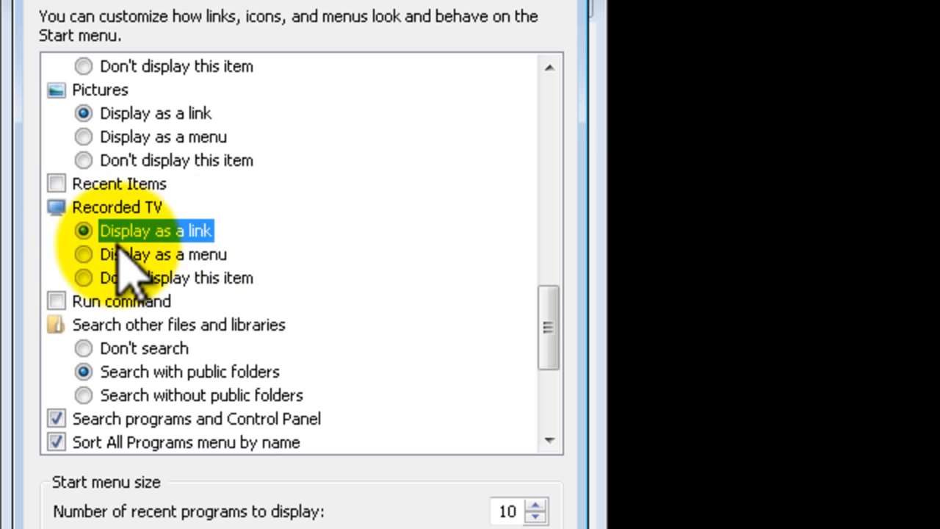
pyautogui.scroll(-3)
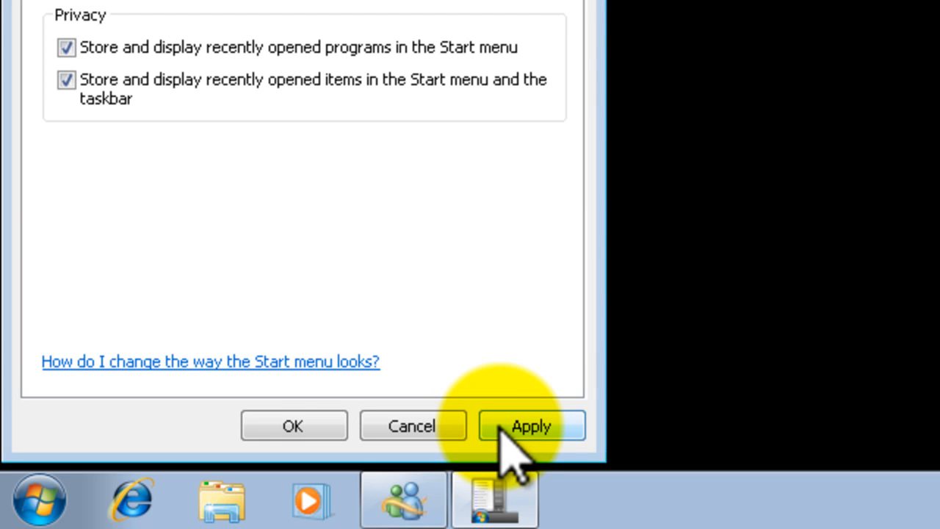
pyautogui.click(532, 426)
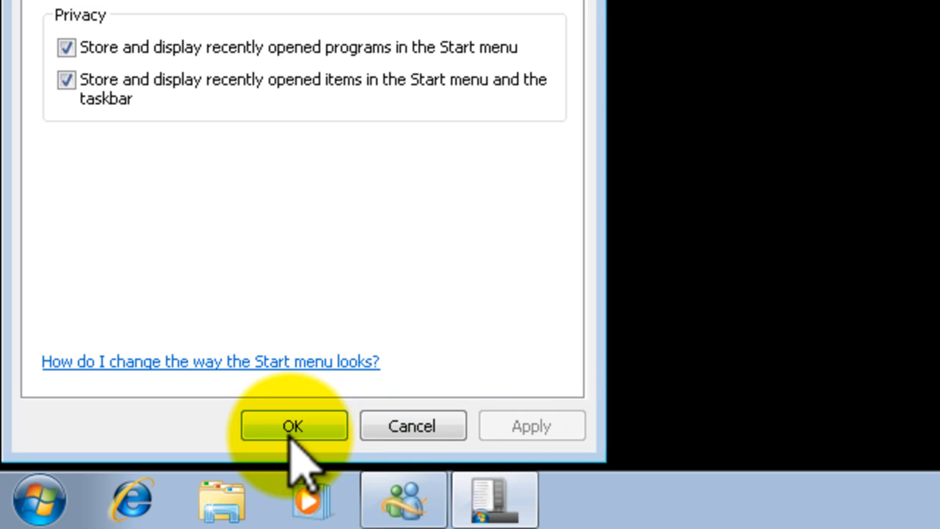
pyautogui.click(294, 426)
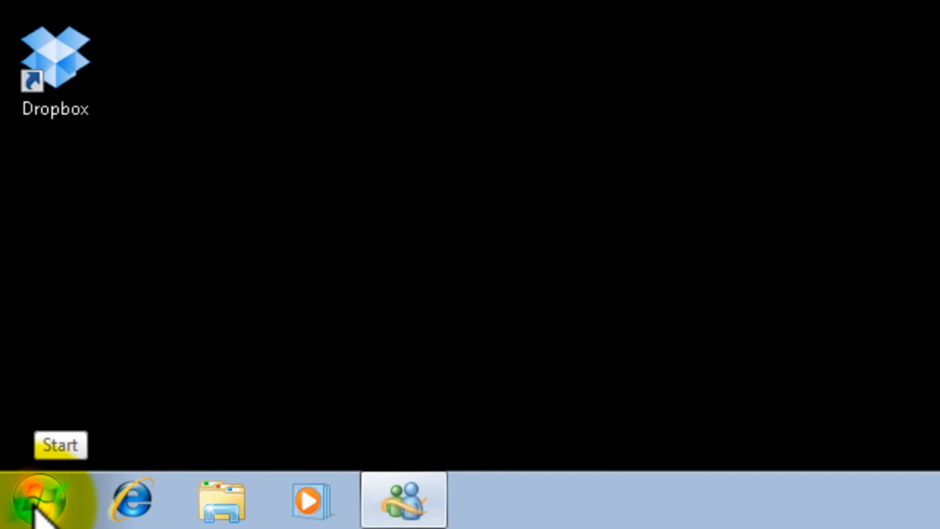
# Bring up the shortcut menu for the new Recorded TV entry in the Start menu
pyautogui.click(38, 500)
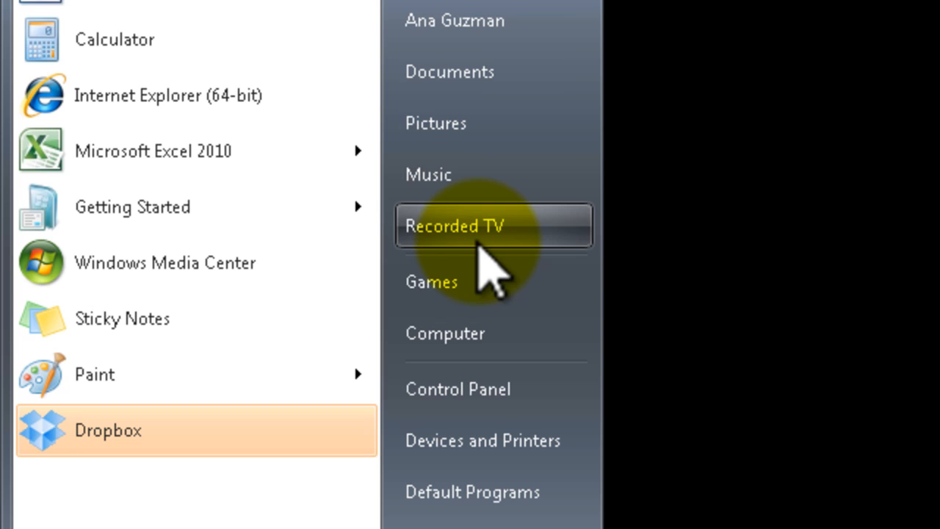
pyautogui.moveTo(488, 264)
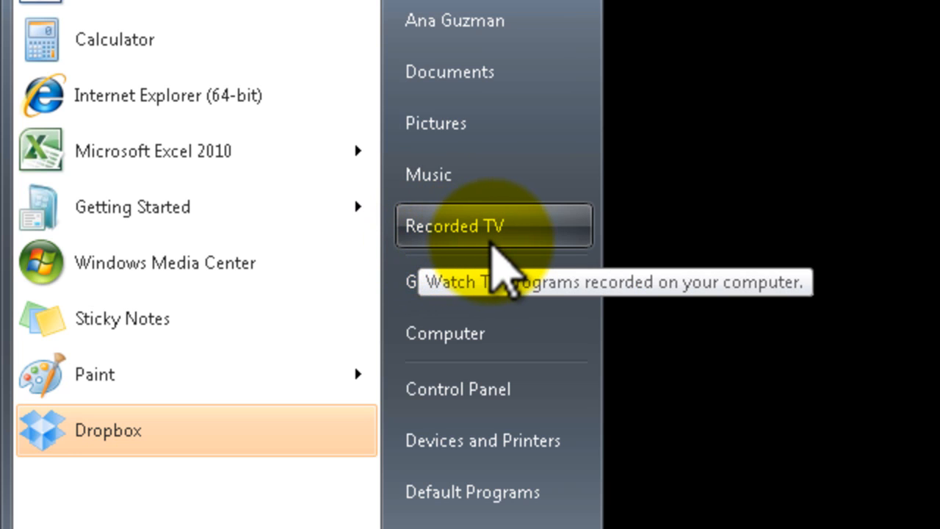
pyautogui.moveTo(528, 250)
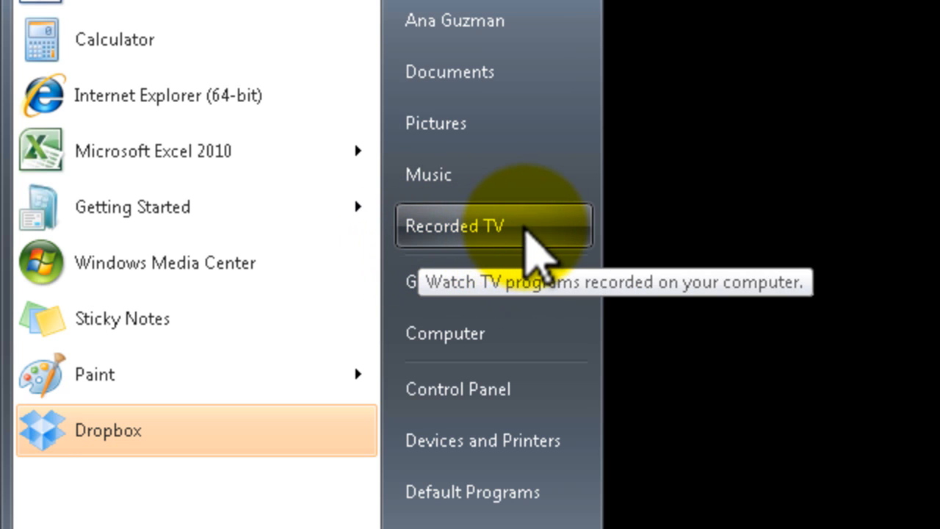
pyautogui.rightClick(453, 226)
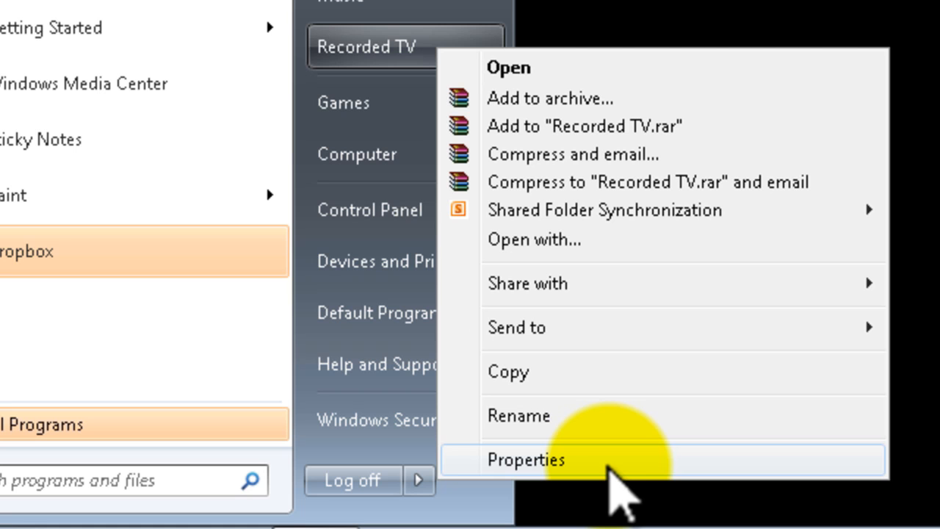
# In Recorded TV library properties, include the Dropbox folder as a library location
pyautogui.click(526, 458)
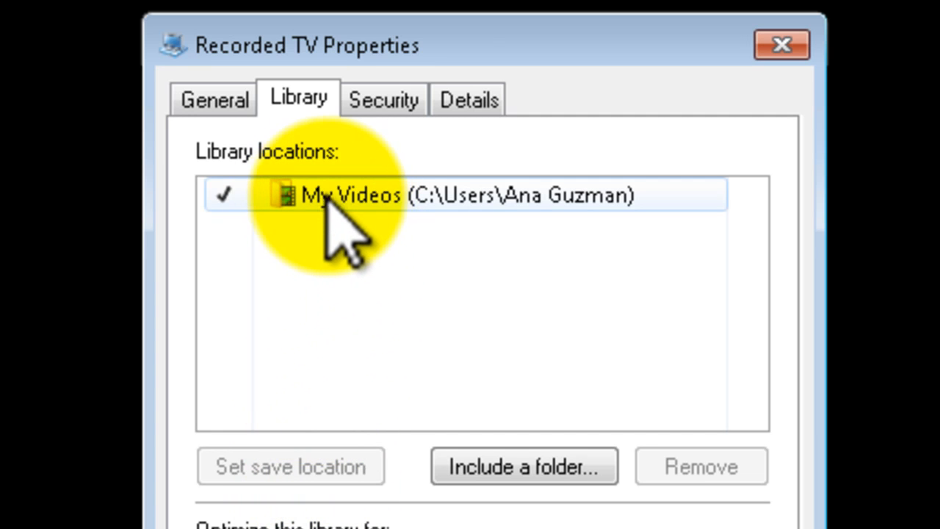
pyautogui.click(461, 194)
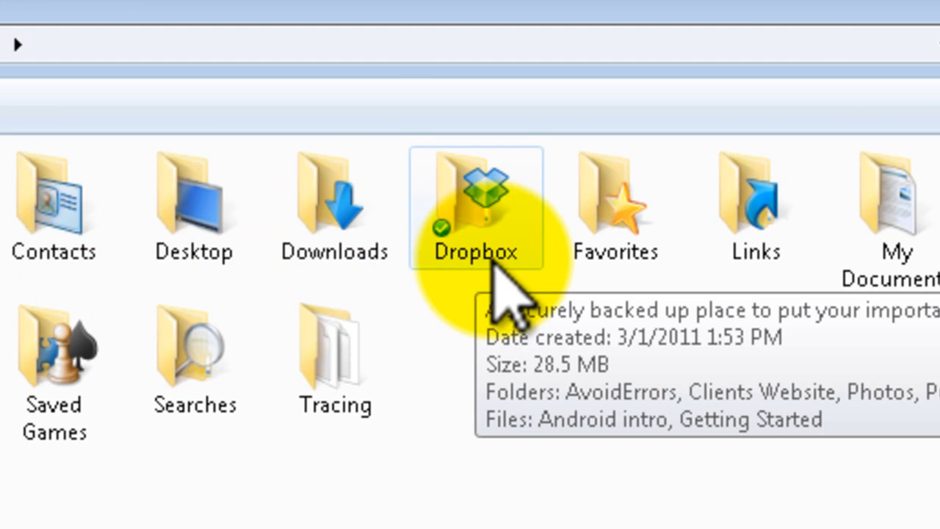
pyautogui.moveTo(502, 294)
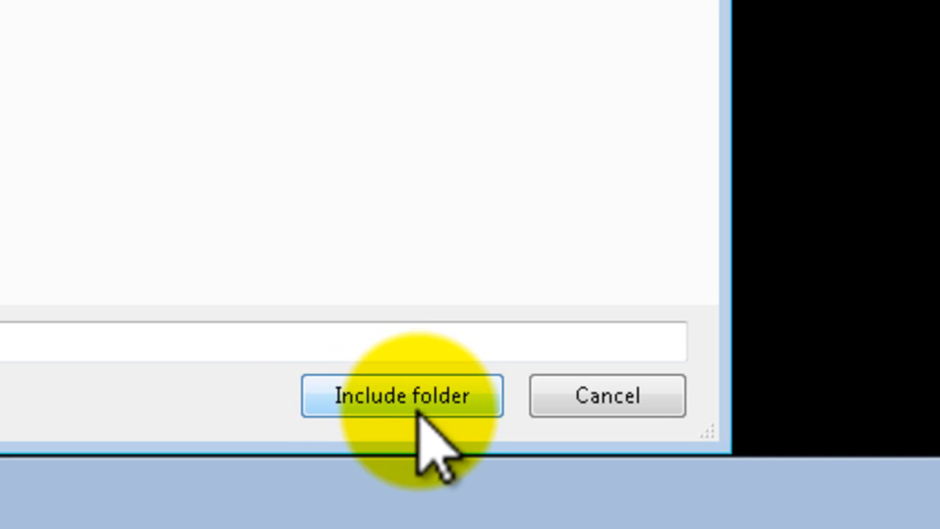
pyautogui.click(403, 395)
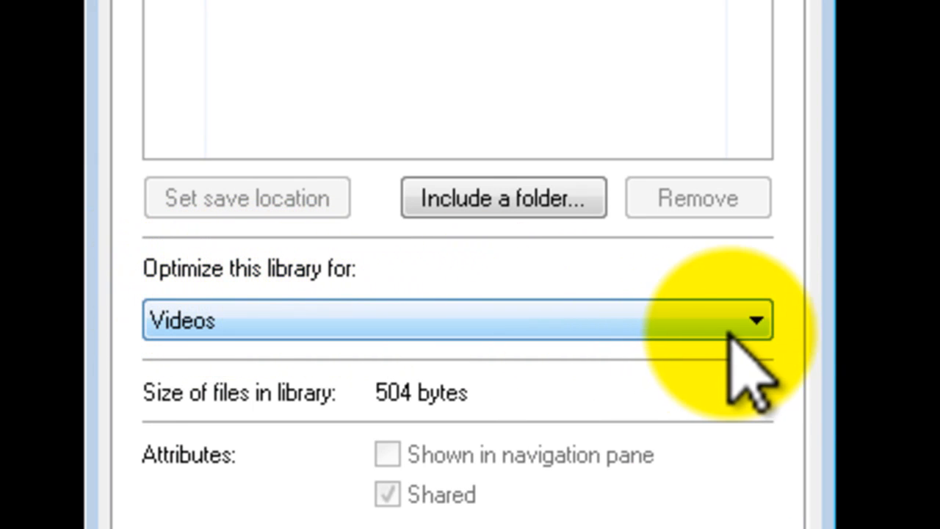
# Optimize the Recorded TV library for General Items, apply and close, then start renaming its entry
pyautogui.click(755, 320)
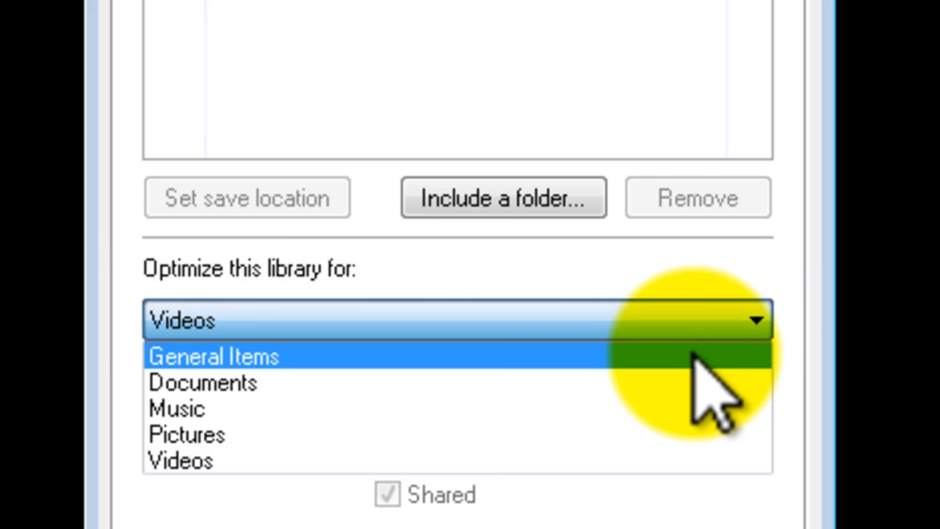
pyautogui.click(213, 357)
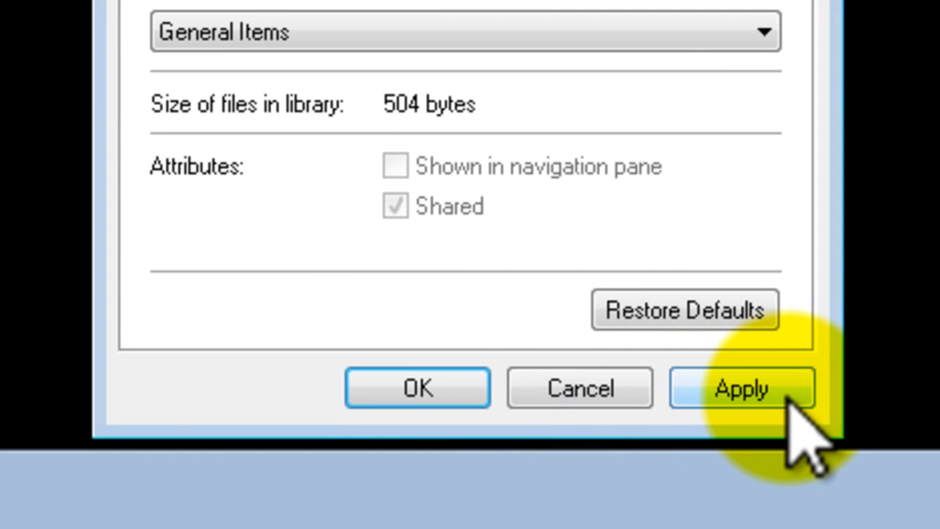
pyautogui.click(740, 388)
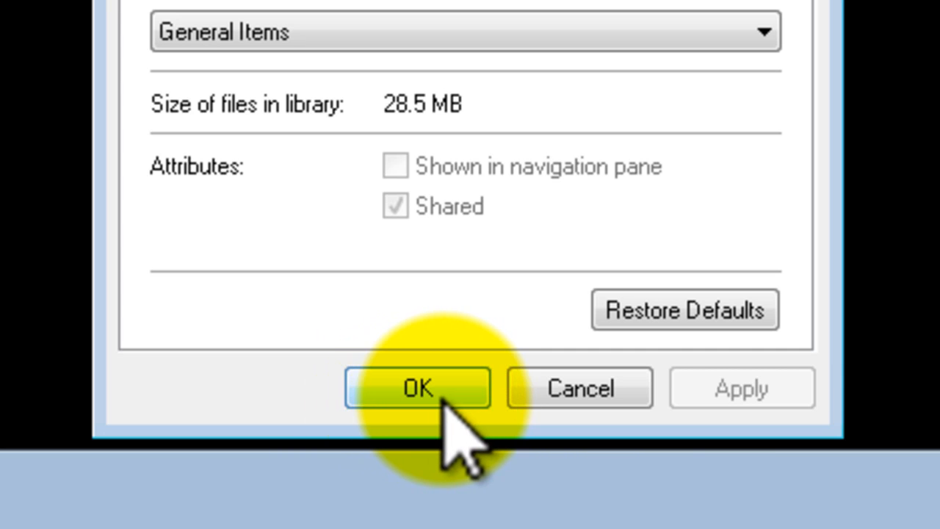
pyautogui.click(417, 388)
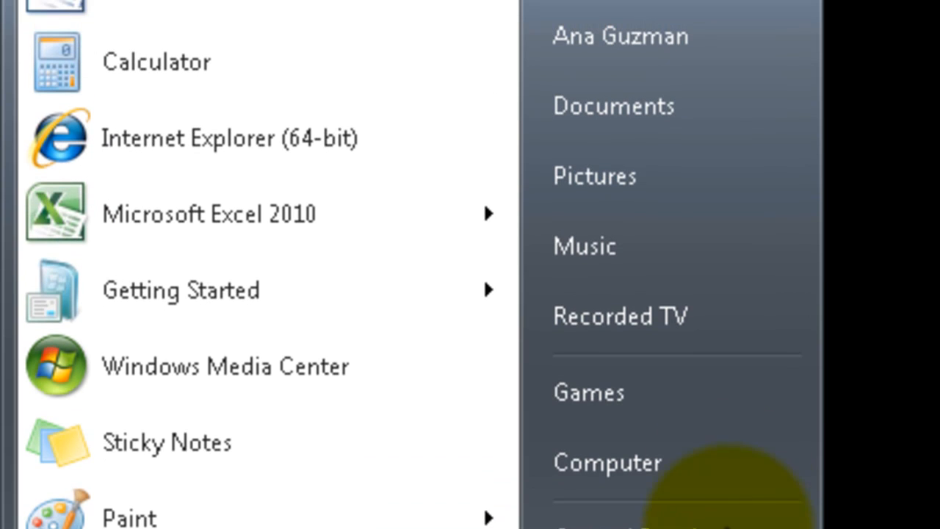
pyautogui.rightClick(619, 315)
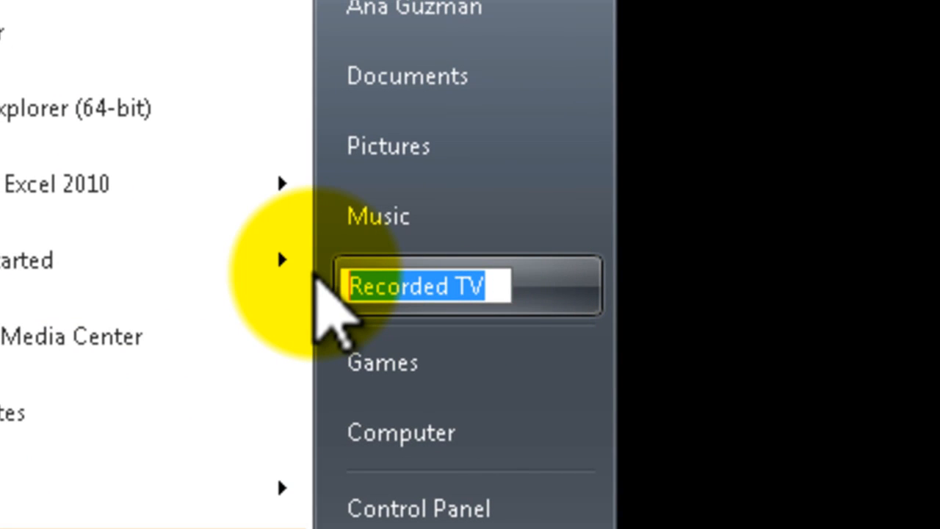
# Rename the Start menu entry to DropBox and open it to show the Dropbox folder
pyautogui.write('DropB')
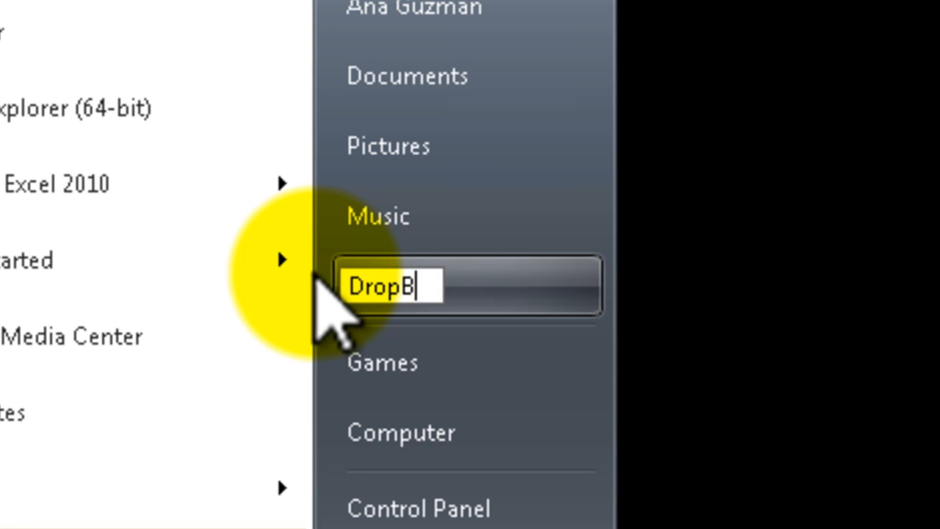
pyautogui.write('ox')
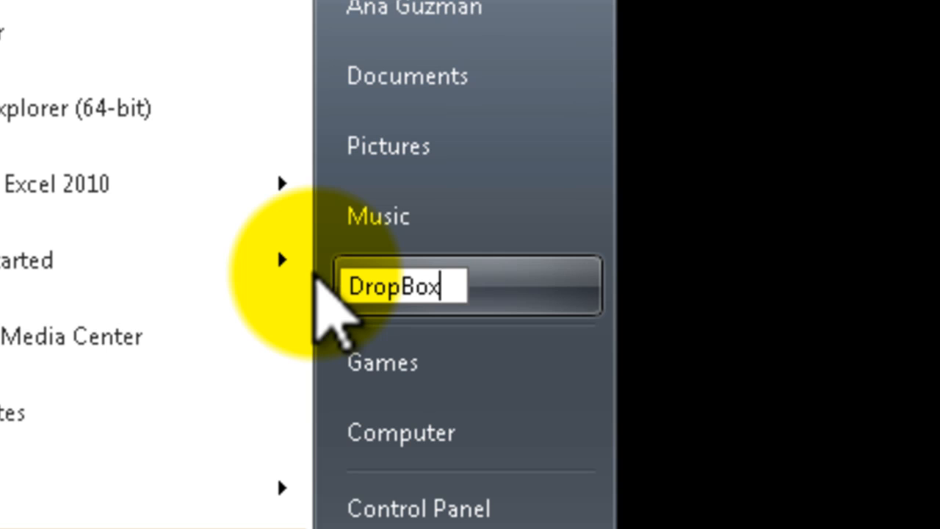
pyautogui.moveTo(580, 155)
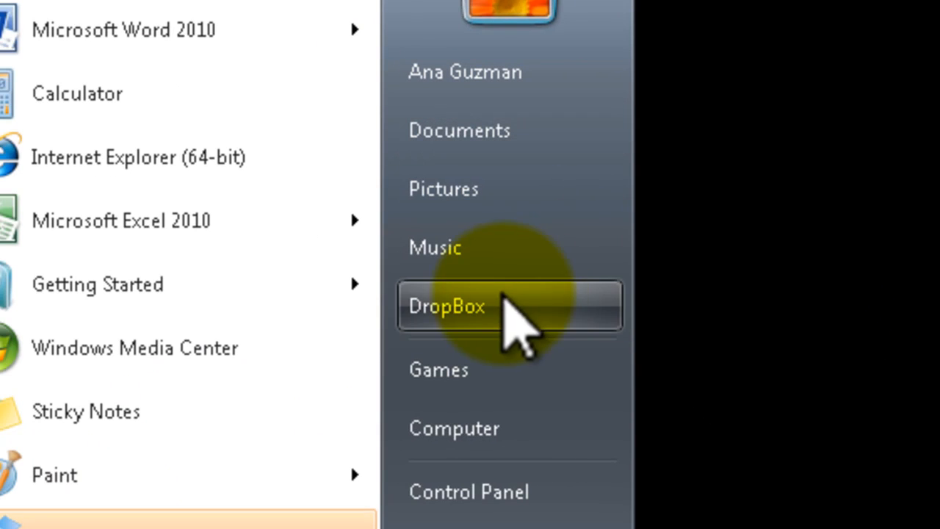
pyautogui.moveTo(507, 323)
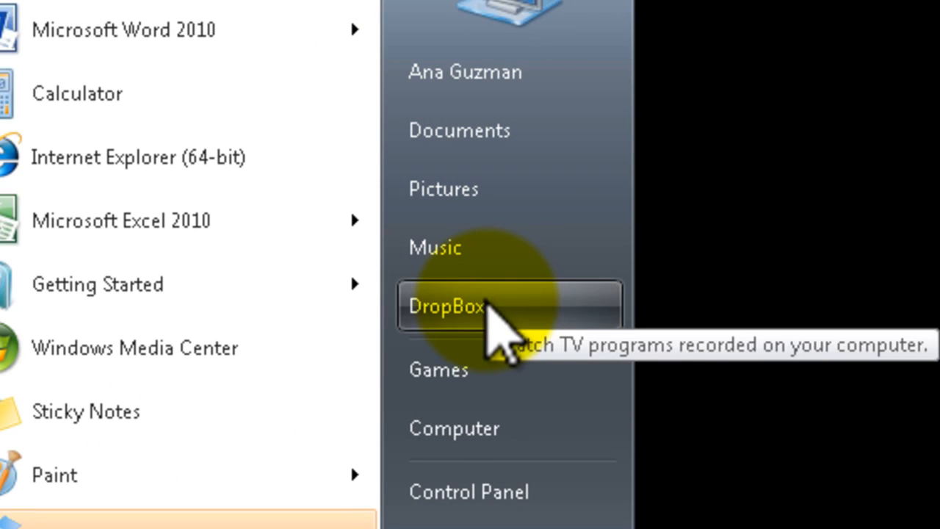
pyautogui.click(446, 307)
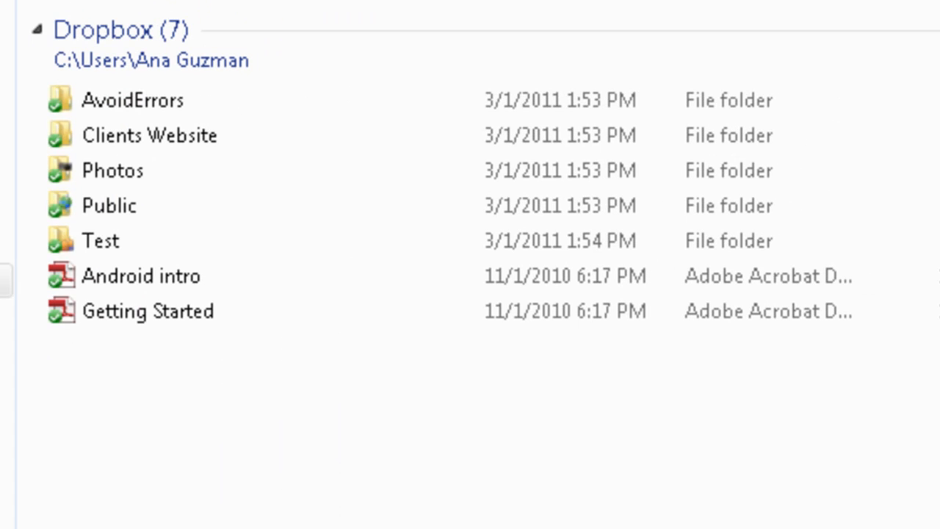
pyautogui.moveTo(106, 221)
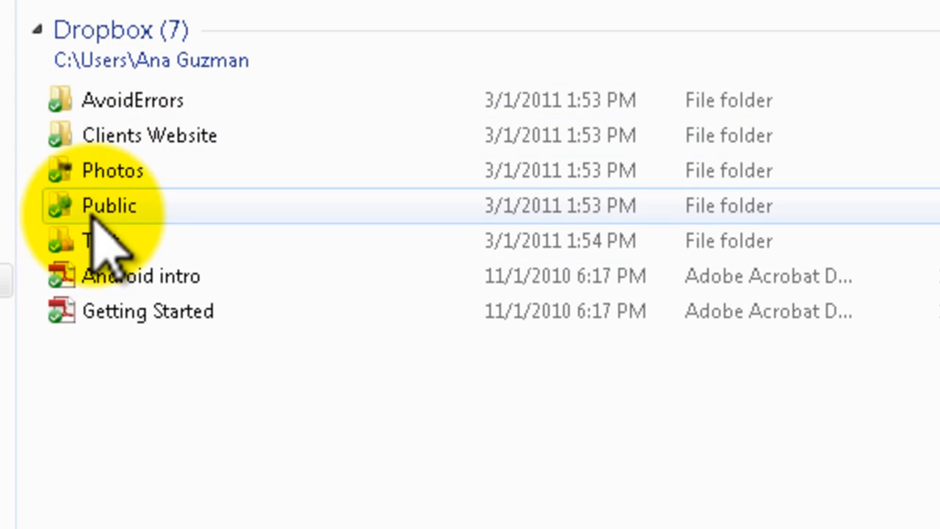